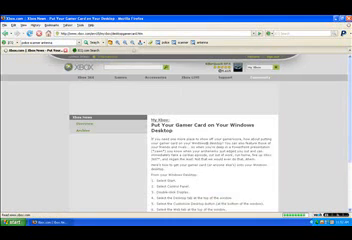
{"action": "scroll", "scroll_direction": "down", "scroll_amount": 3}
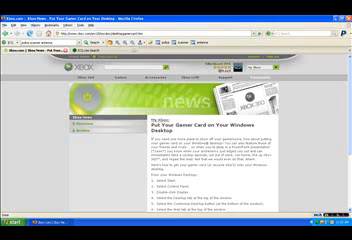
{"action": "scroll", "scroll_direction": "down", "scroll_amount": 3}
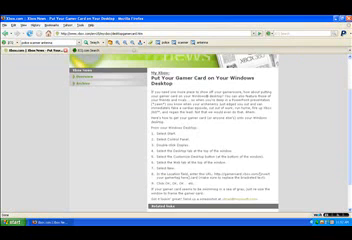
{"action": "scroll", "scroll_direction": "down", "scroll_amount": 3}
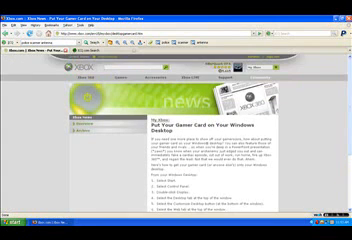
{"action": "scroll", "scroll_direction": "down", "scroll_amount": 3}
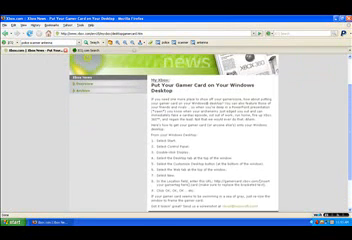
{"action": "scroll", "scroll_direction": "down", "scroll_amount": 3}
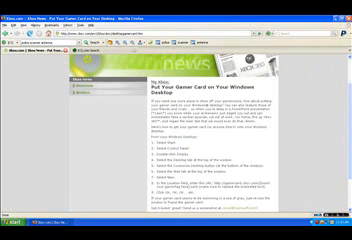